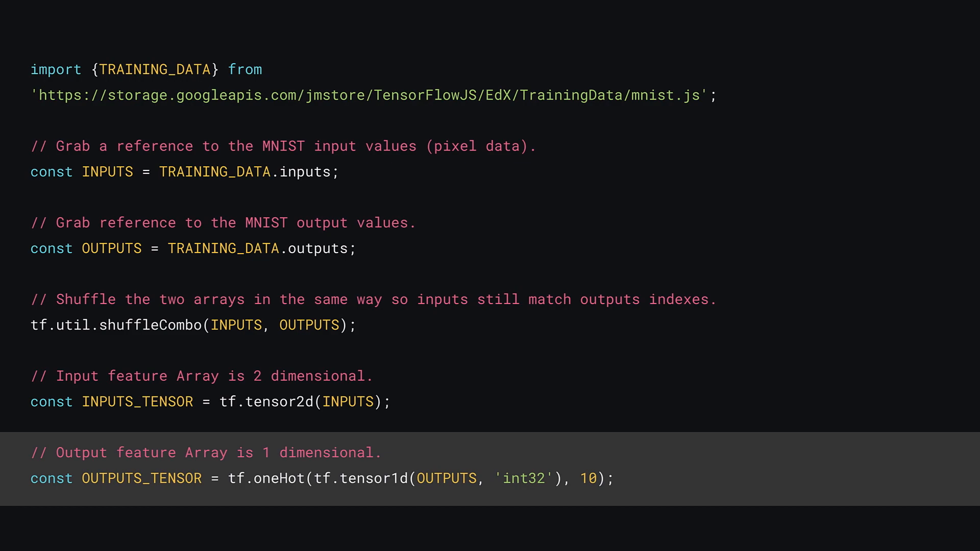
Step: Advance from the MNIST data-tensor slide to the three-layer sequential model slide
scroll("down", 3)
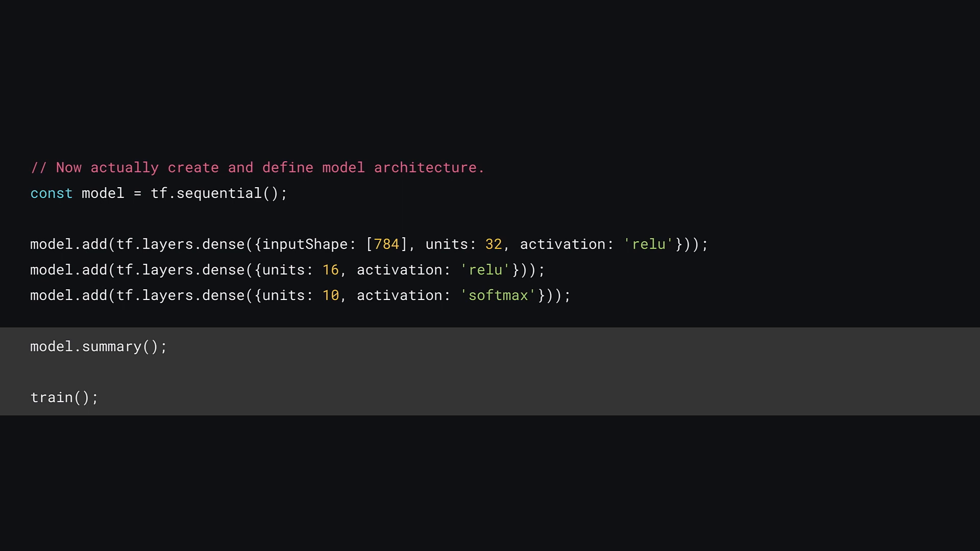
scroll("down", 3)
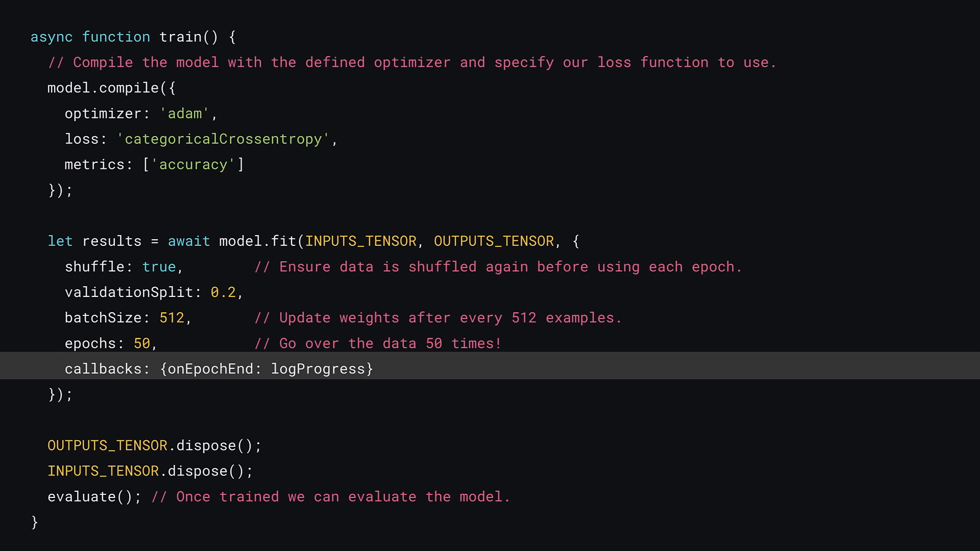
Step: Show the train() slide with the dispose() and evaluate() lines emphasised
left_click(156, 447)
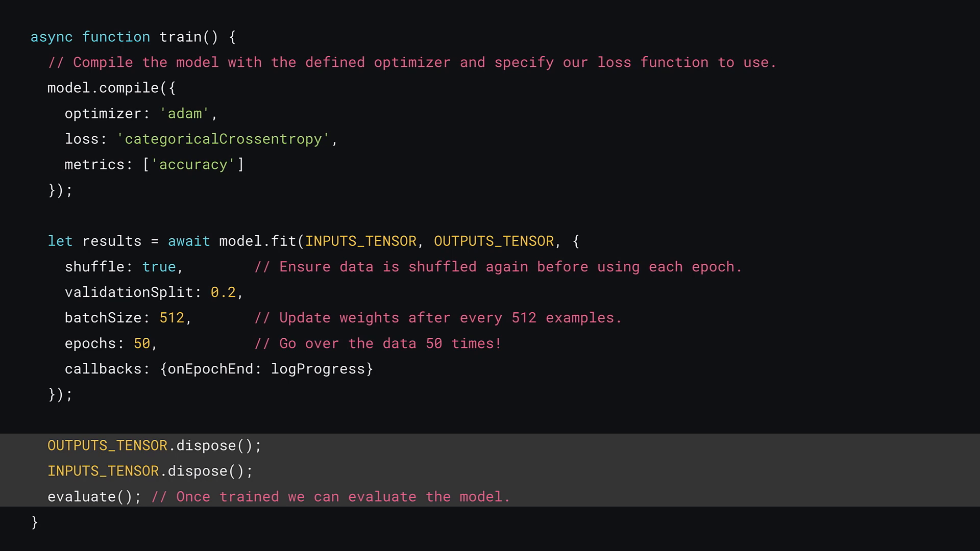
scroll("down", 3)
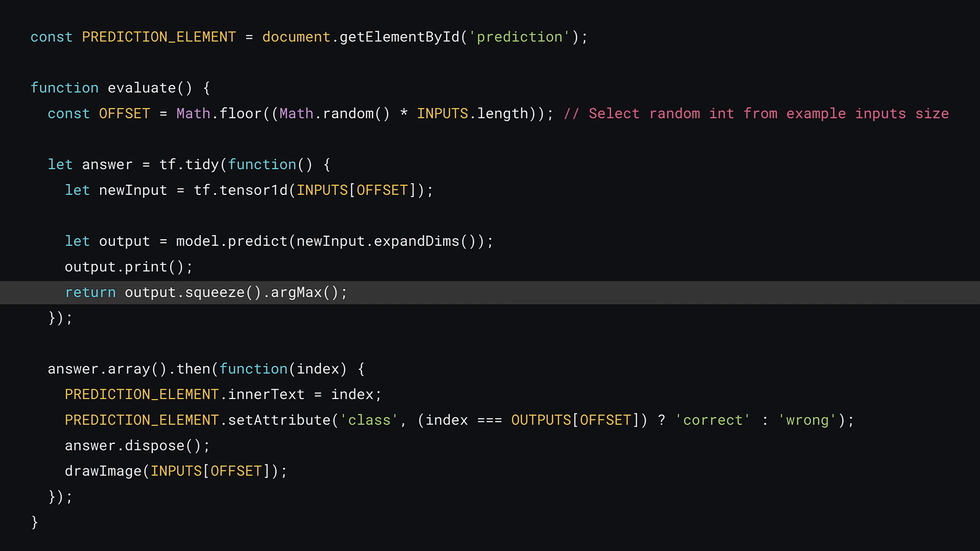
Step: Move the highlight to the answer.array().then(...) block that marks the prediction correct or wrong
left_click(206, 369)
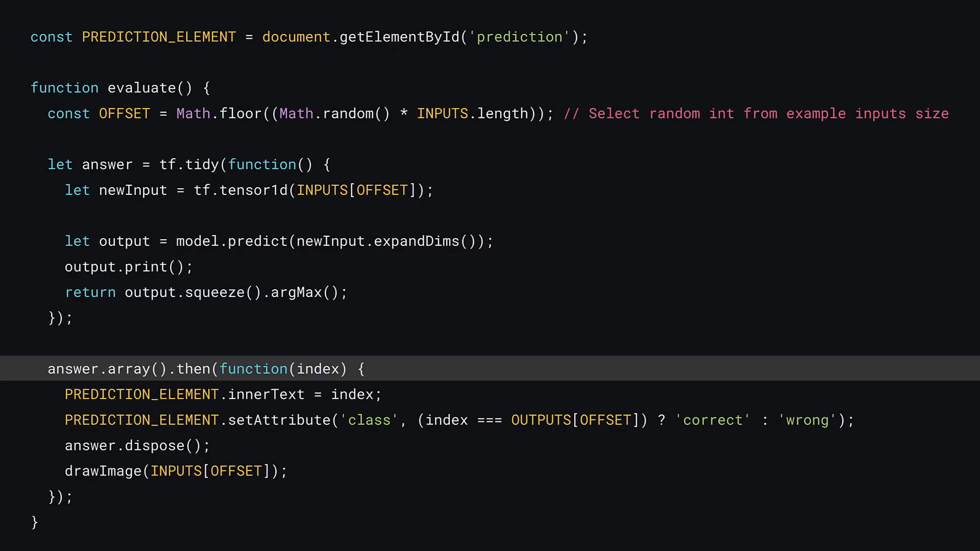